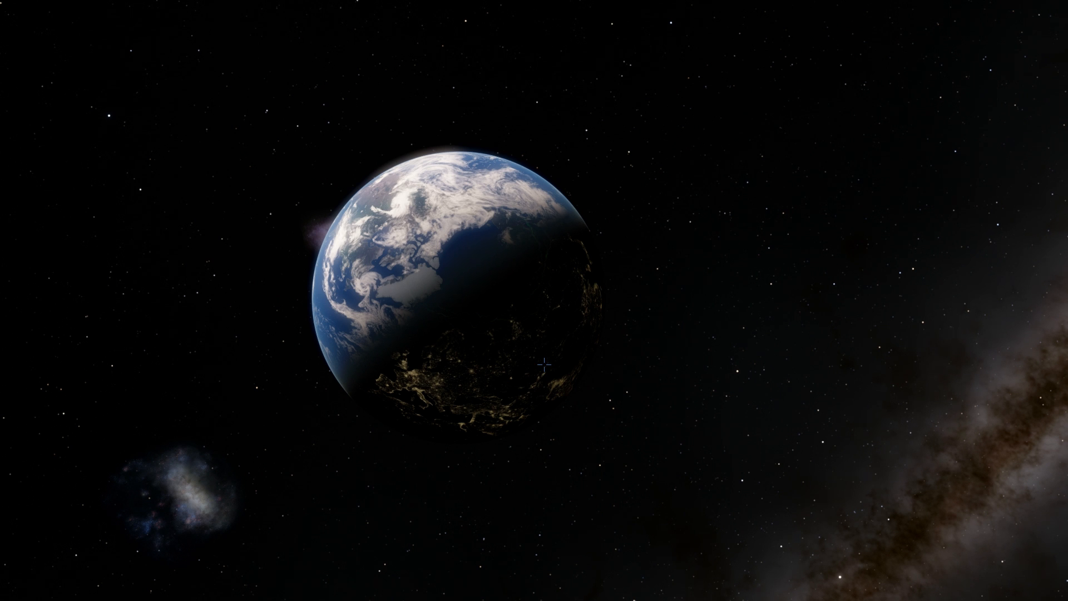
mouse_move(586, 394)
text(hd 16459)
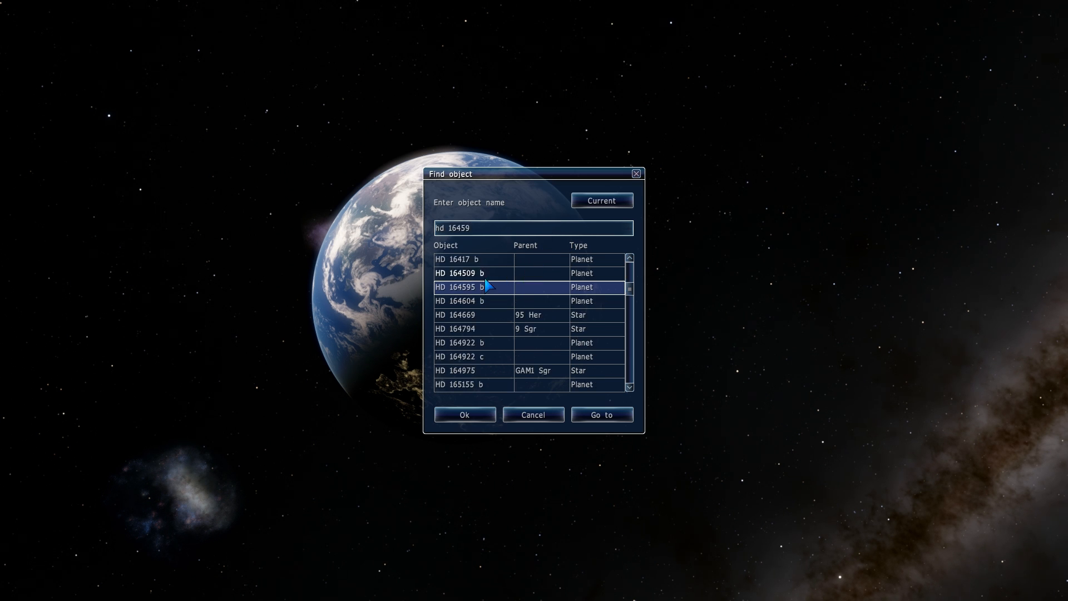
- Select HD 164595 b from the 'hd 164595' search results and confirm it
click(470, 286)
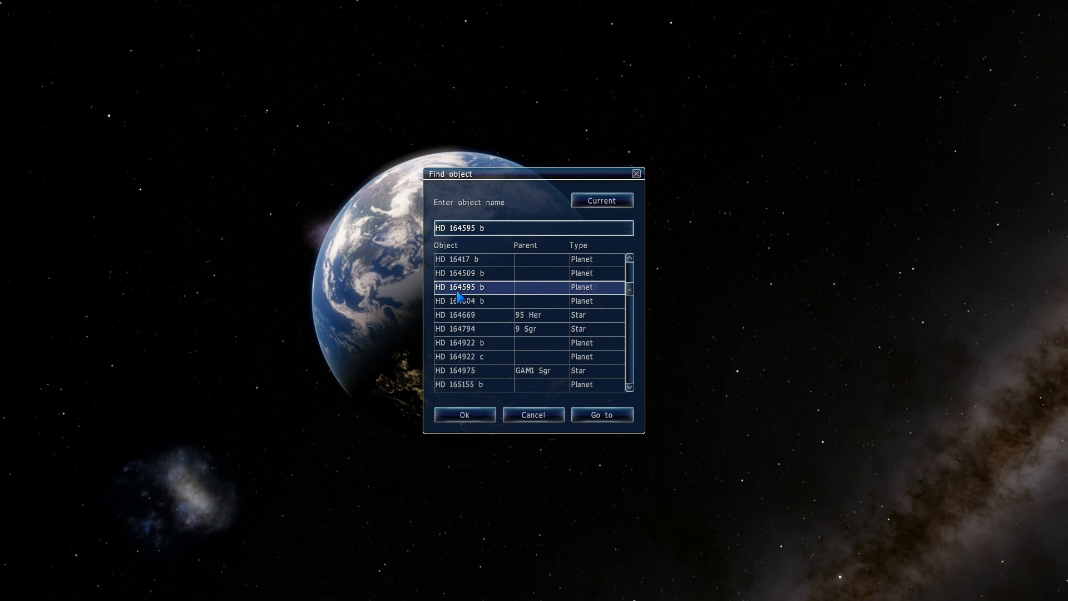
click(465, 415)
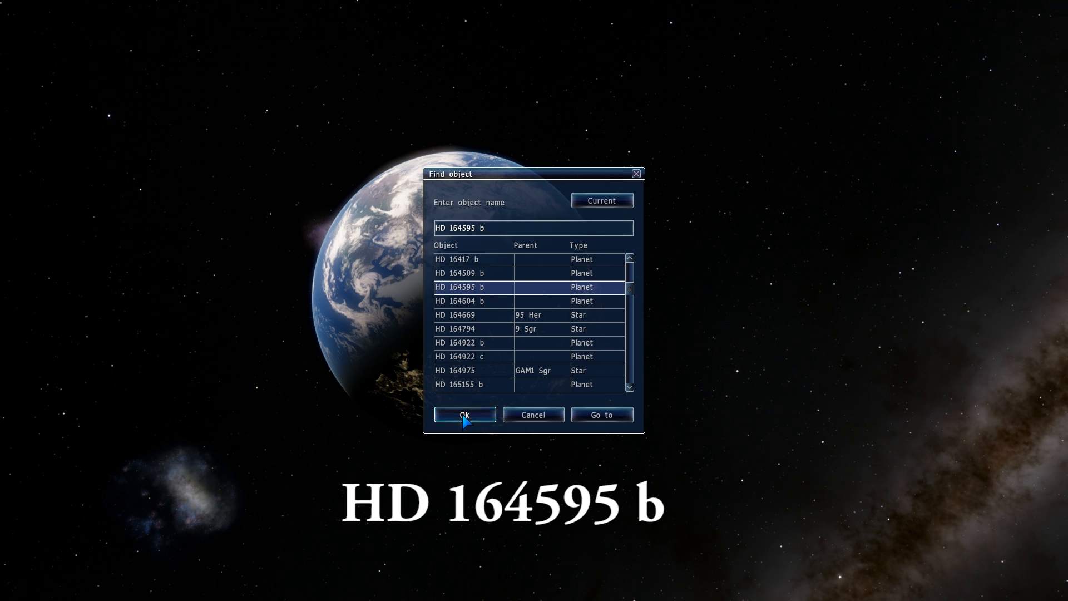
click(465, 415)
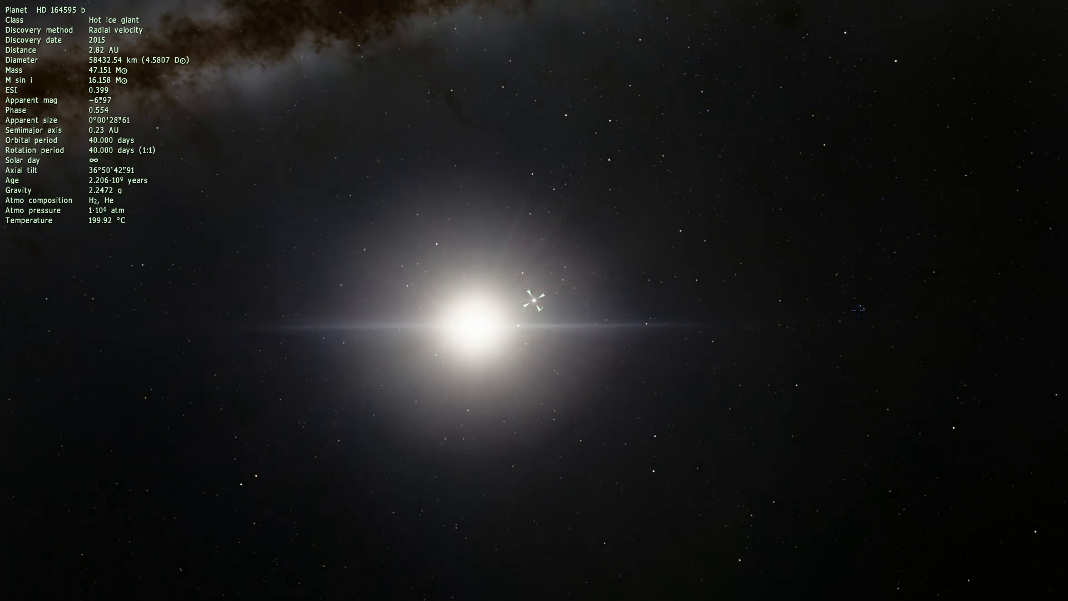
scroll(down, 3)
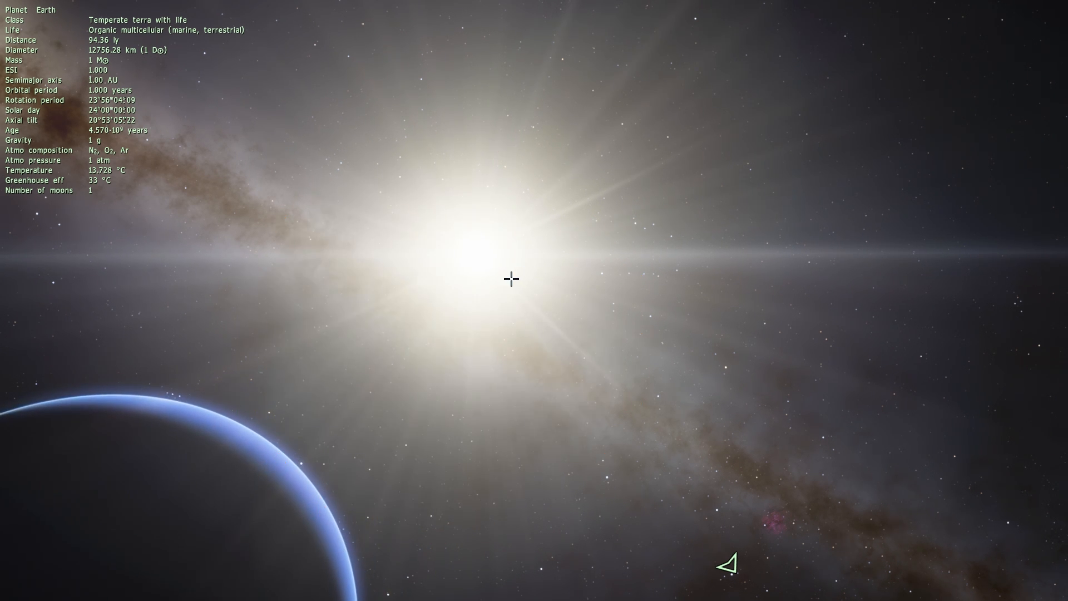
mouse_move(456, 304)
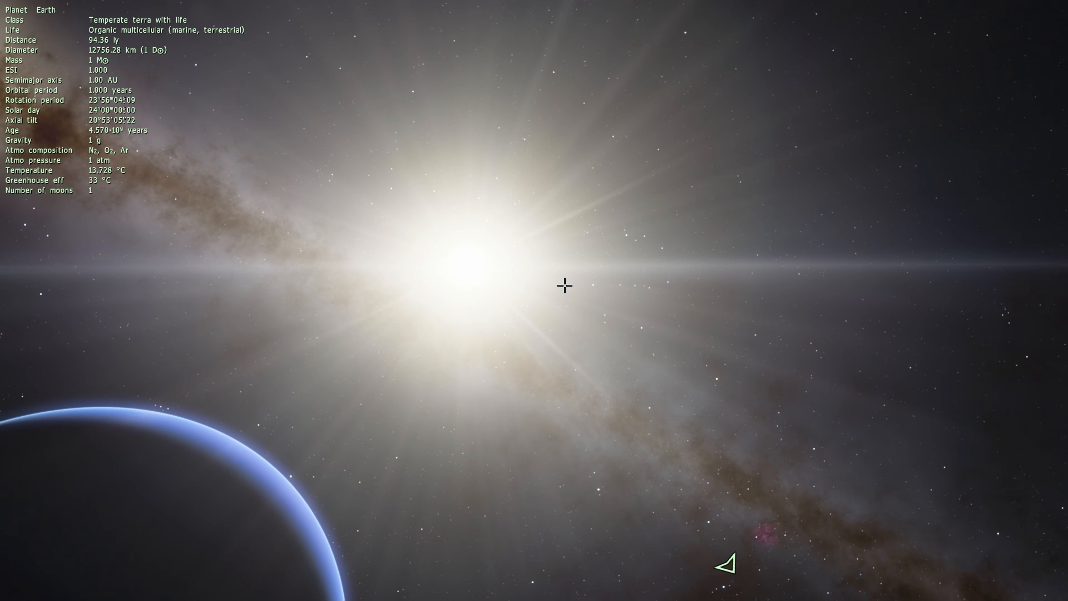
mouse_move(553, 303)
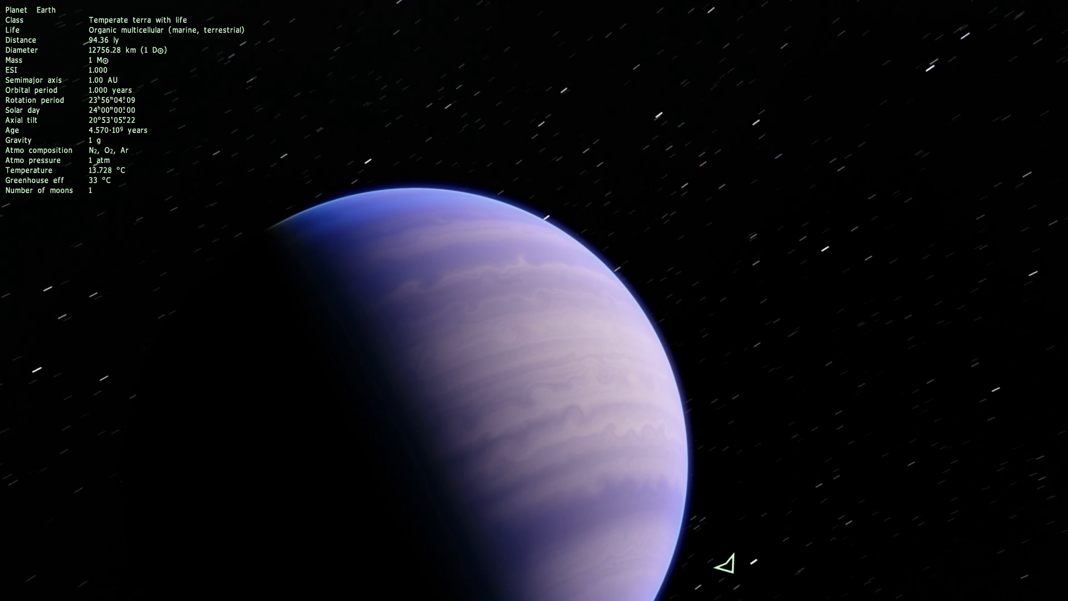
- Zoom in until the banded lavender gas giant dominates the view
scroll(up, 3)
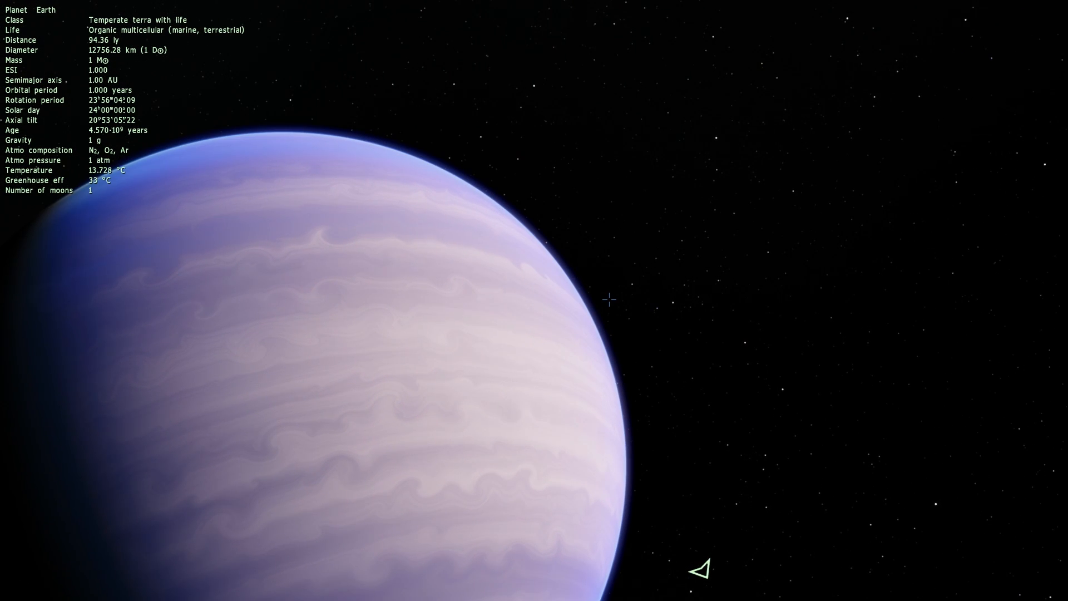
mouse_move(565, 312)
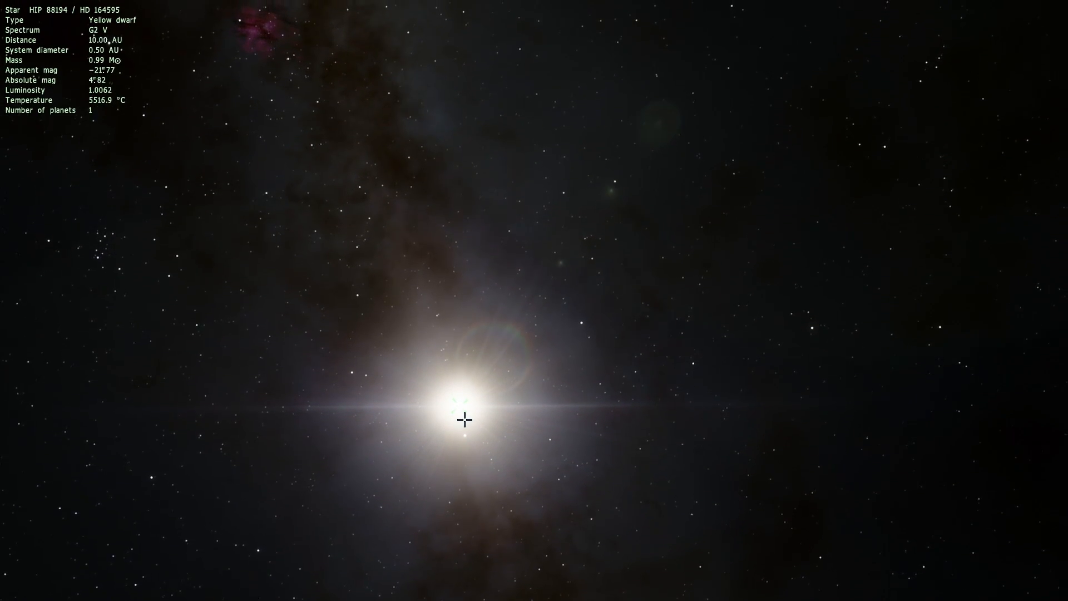
- Zoom out from star HD 164595 until the distance reads about 56 AU
scroll(down, 3)
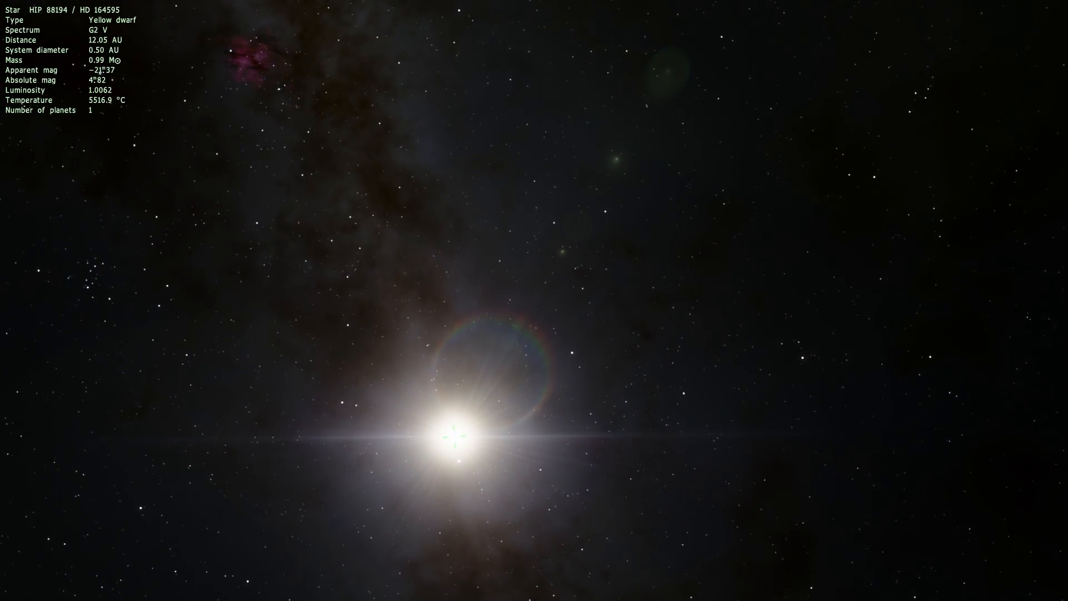
scroll(down, 3)
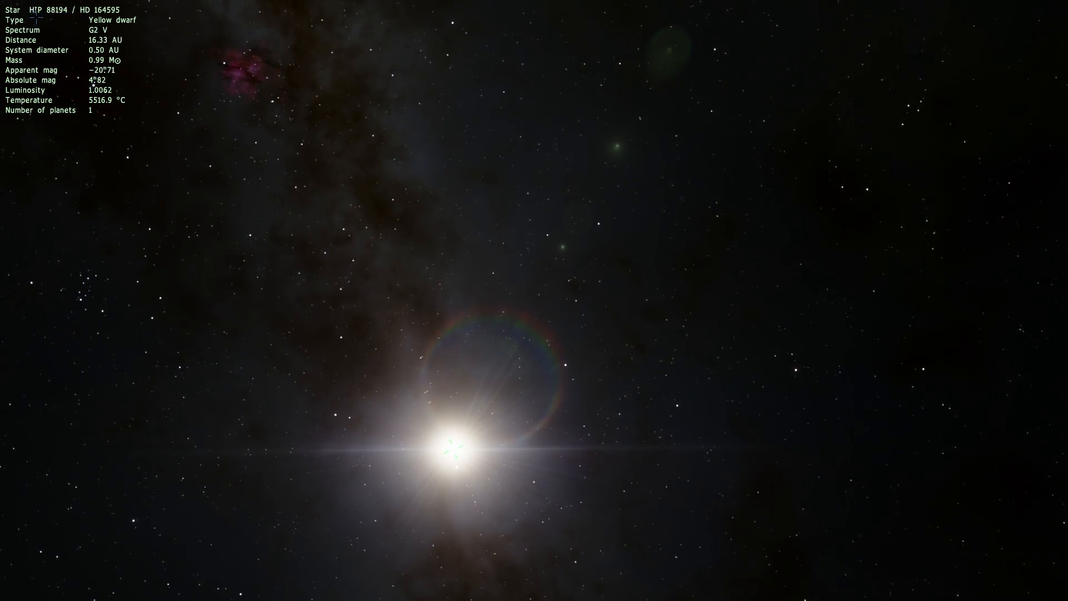
scroll(down, 3)
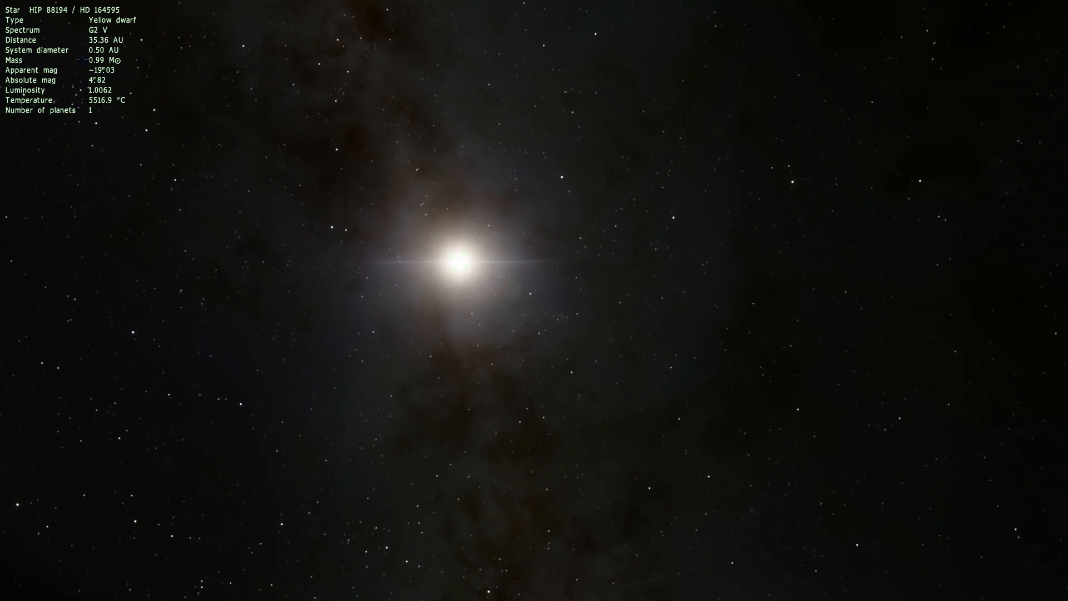
scroll(down, 3)
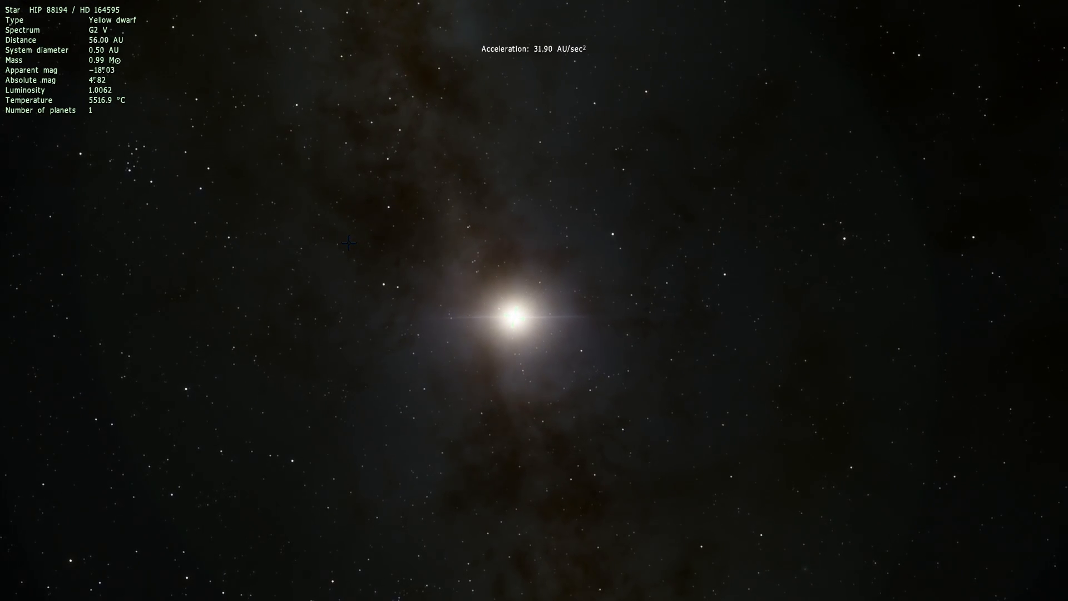
scroll(down, 3)
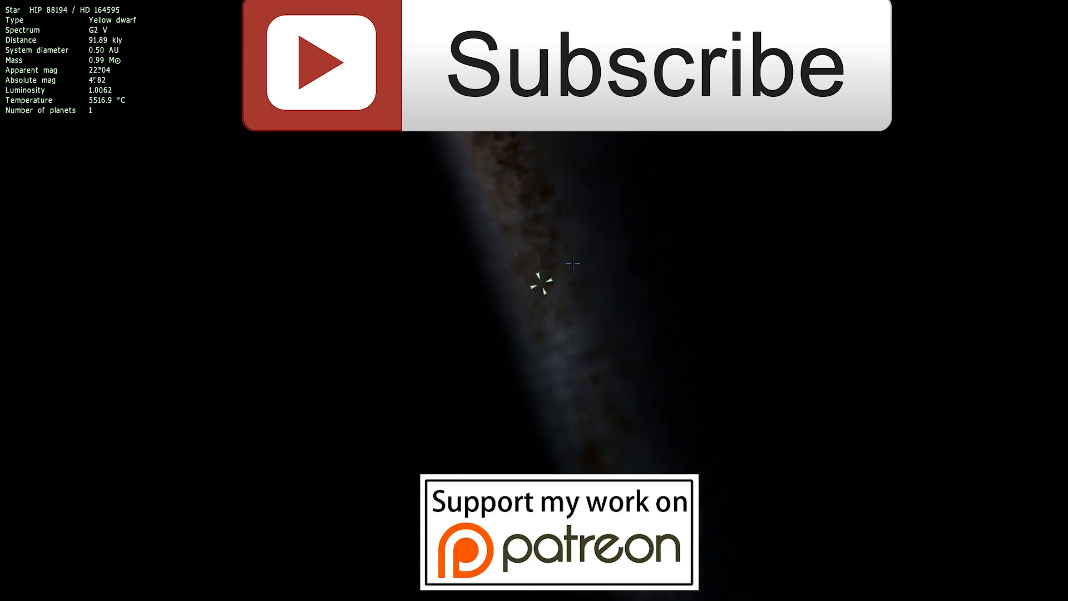
- Zoom out further to about 36.07 Mly from HD 164595
scroll(down, 3)
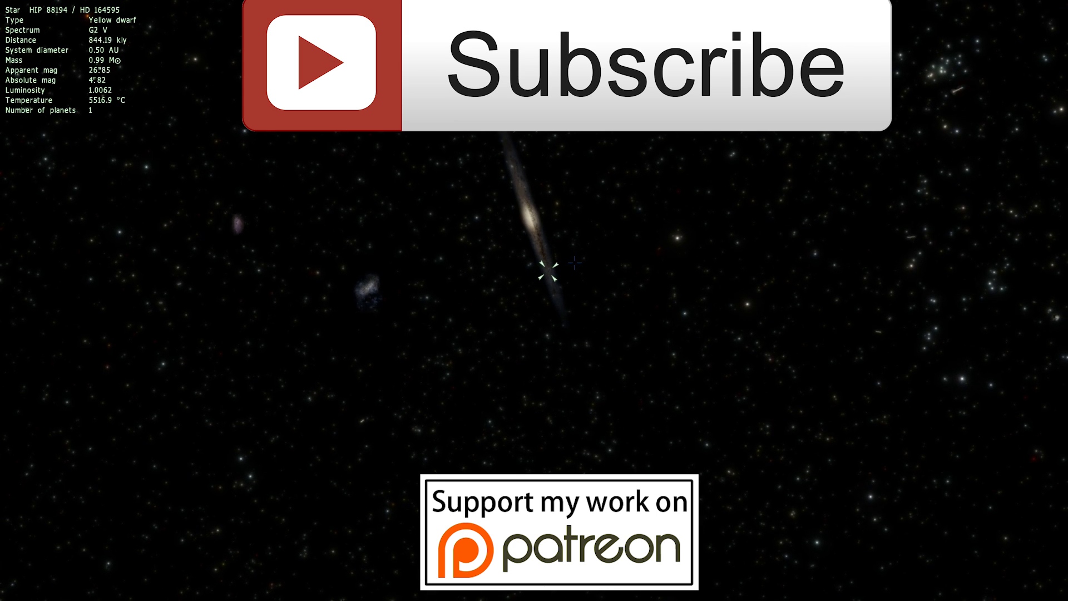
scroll(down, 3)
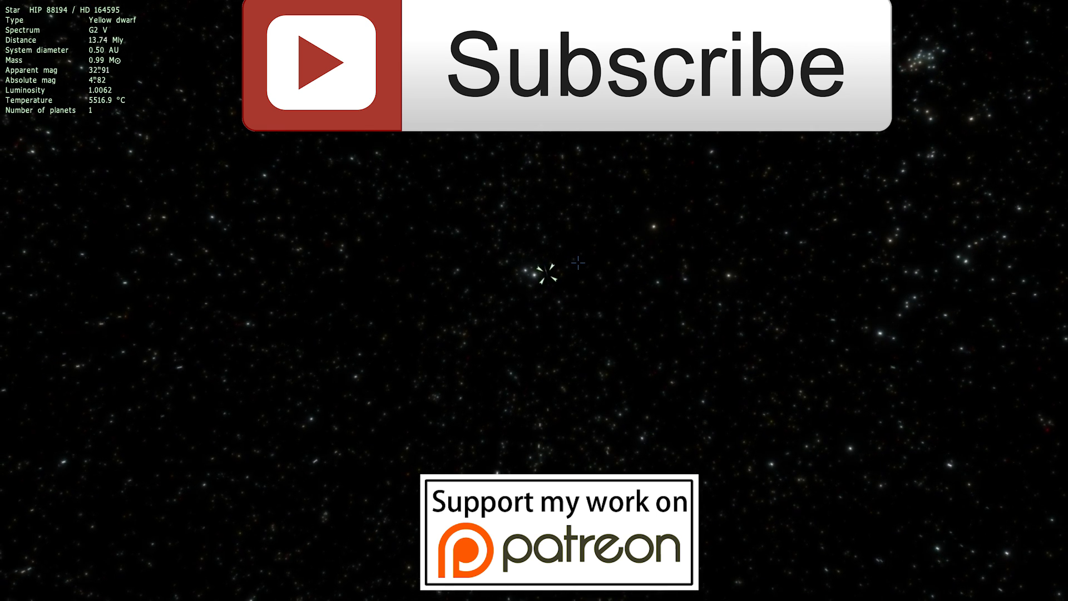
scroll(down, 3)
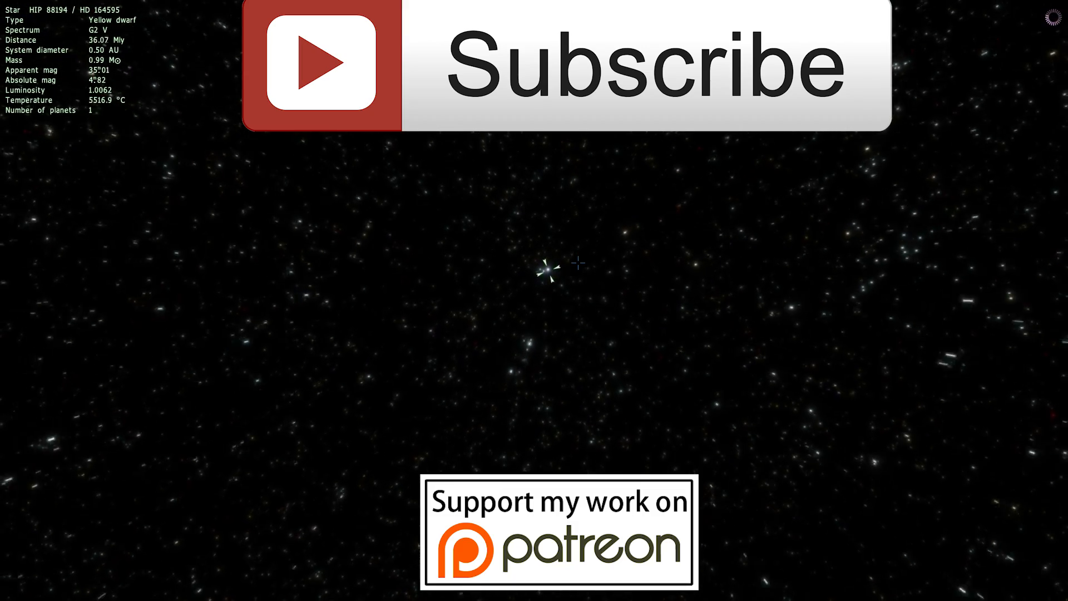